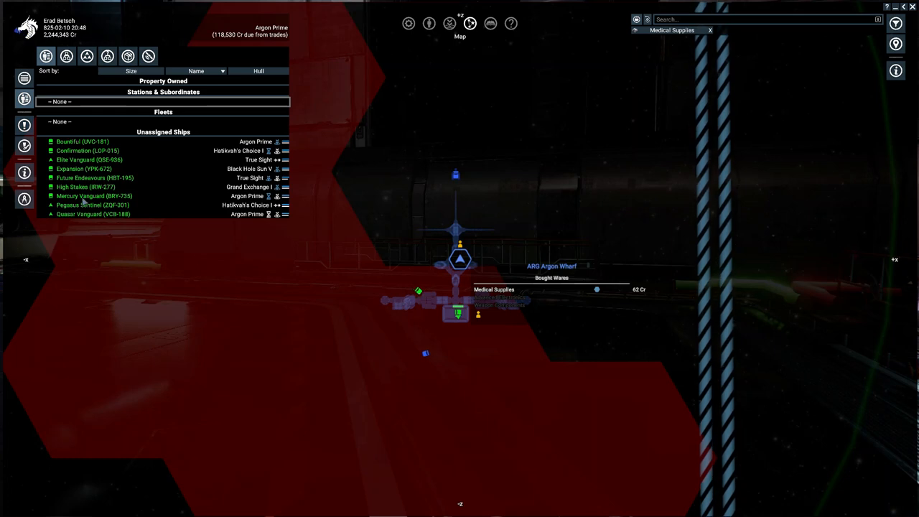
Review the Mercury Vanguard's information and its captain and crew skills from Property Owned.
left_click(95, 195)
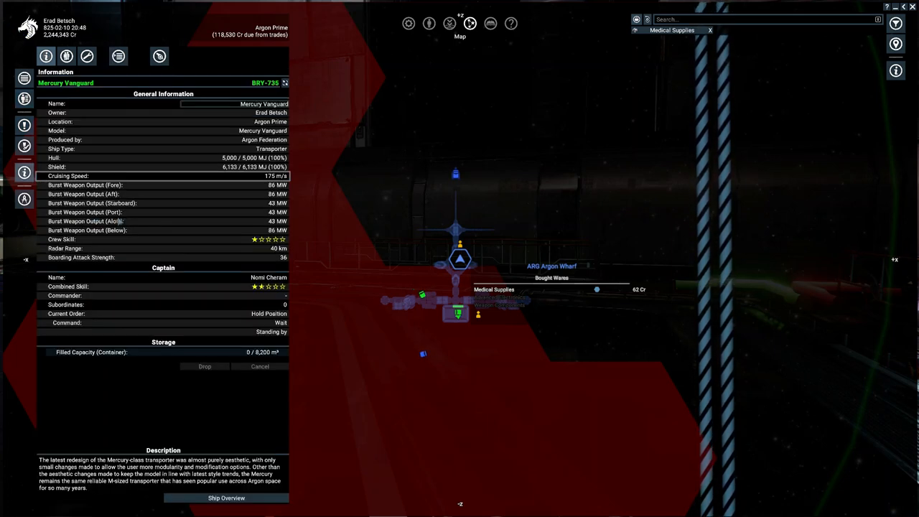
mouse_move(275, 294)
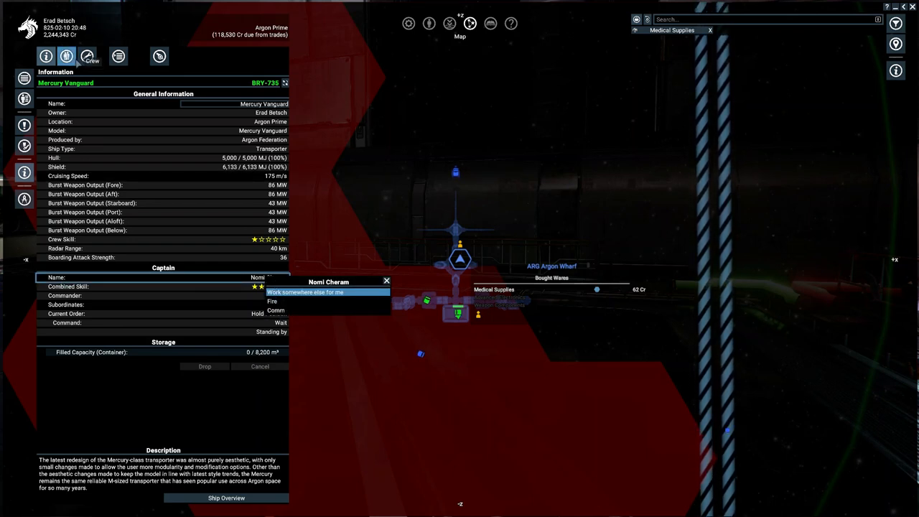
left_click(66, 56)
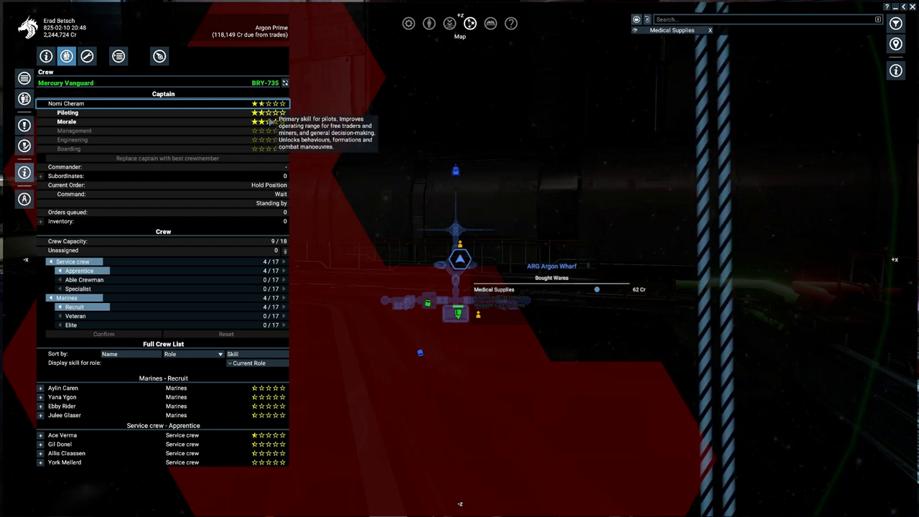
mouse_move(118, 56)
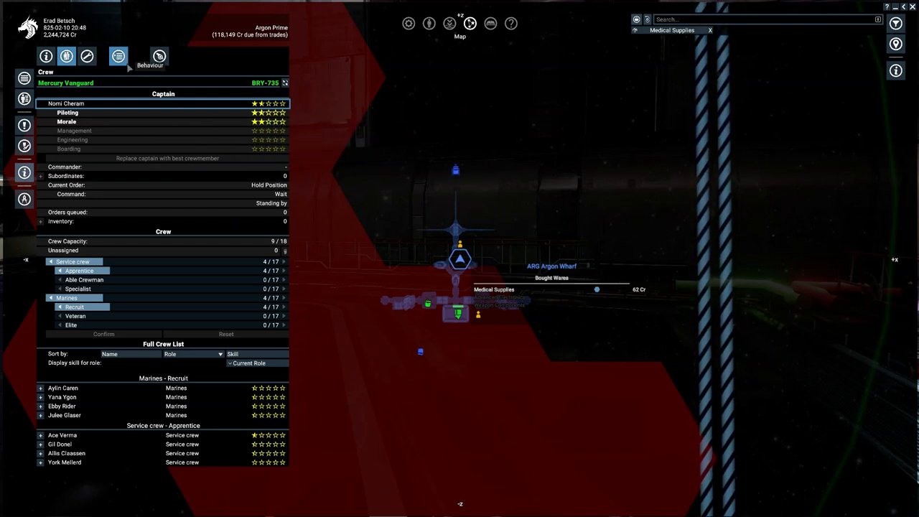
left_click(118, 56)
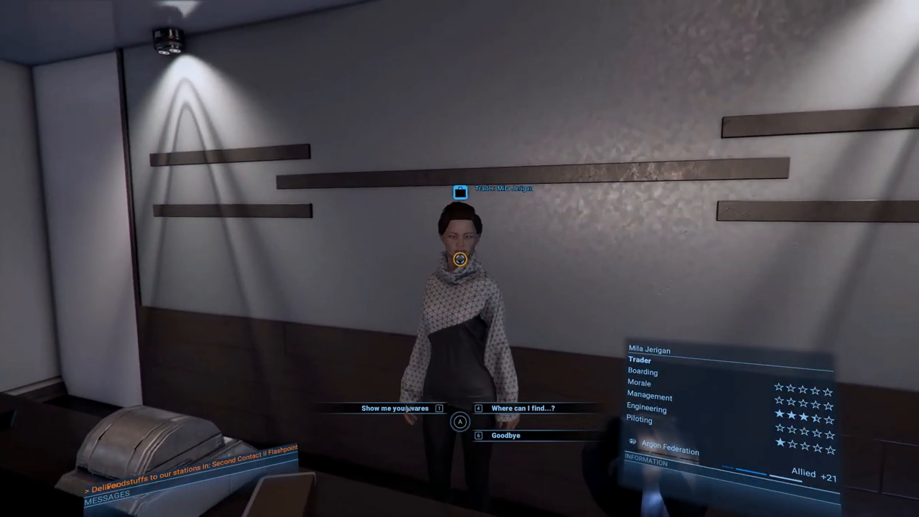
Buy one Seminar for 1-Star Crew (Piloting) from the station trader's wares.
left_click(394, 408)
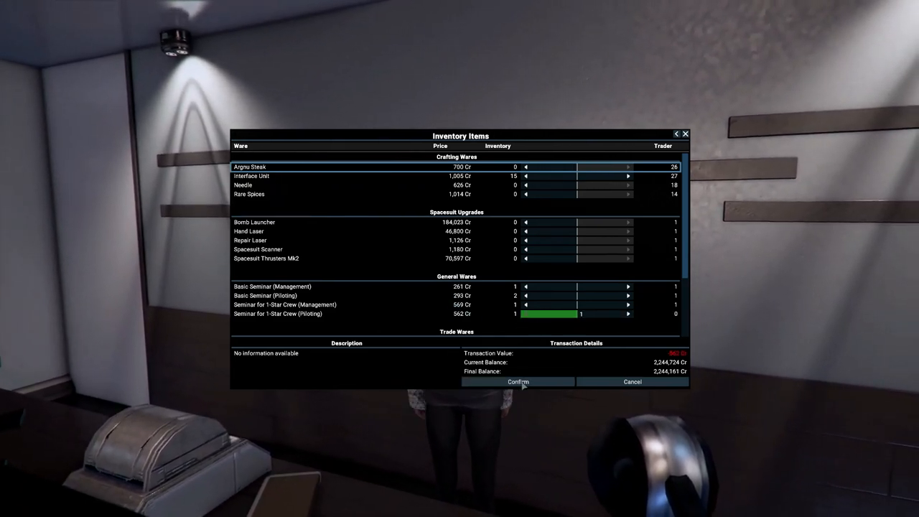
left_click(517, 382)
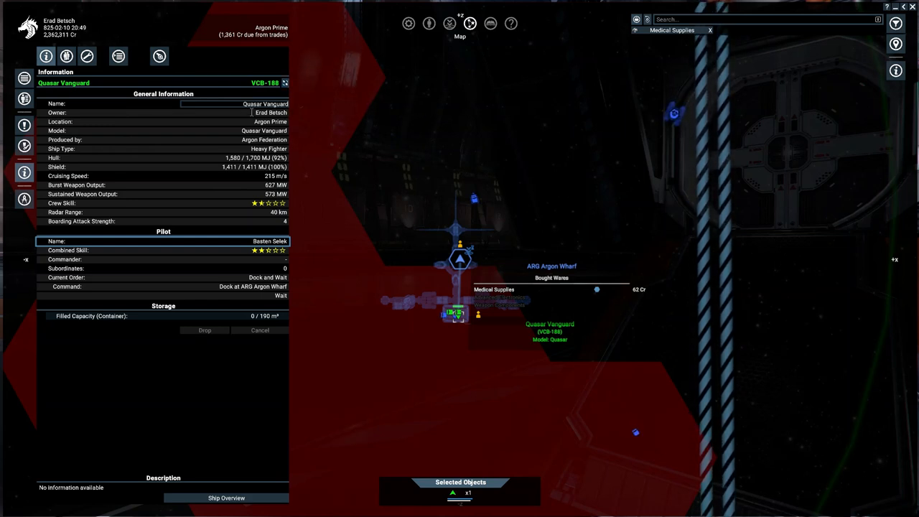
Rename the Mercury Vanguard to 'Return on Investment' from its Information panel.
left_click(233, 103)
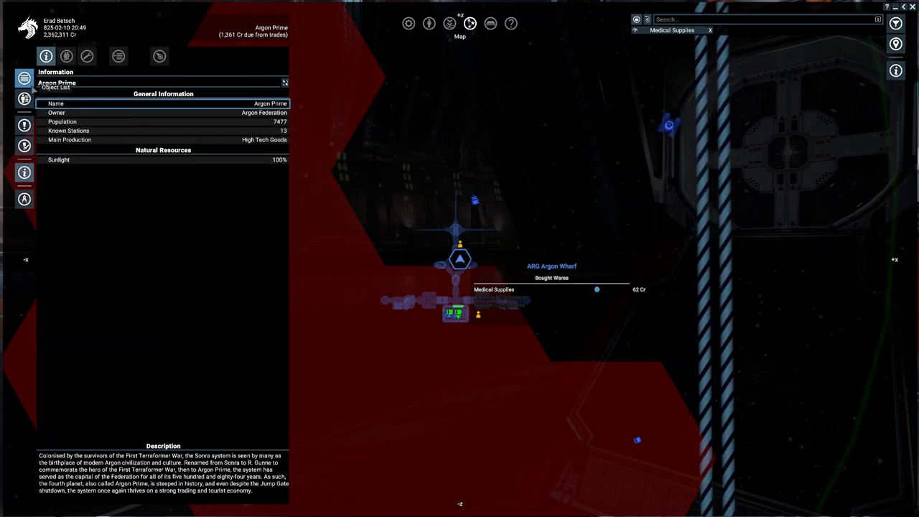
left_click(66, 56)
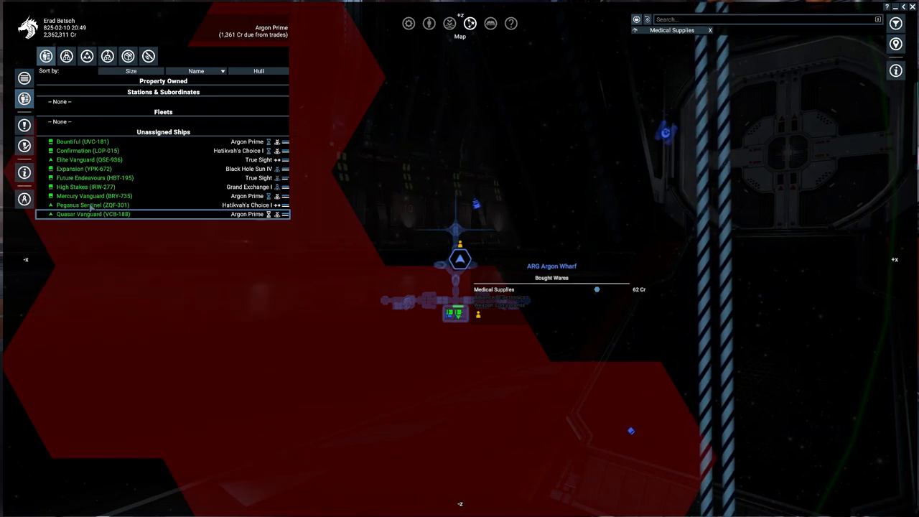
left_click(94, 195)
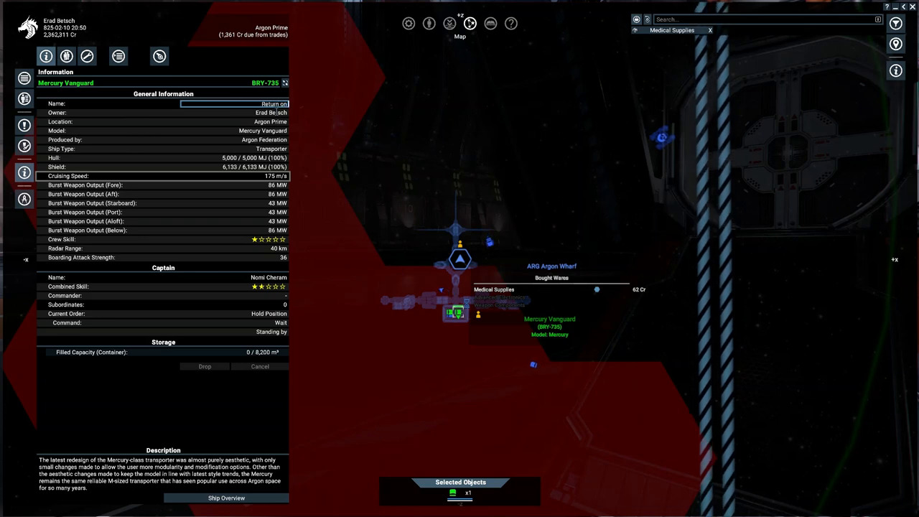
type("Return on Investment")
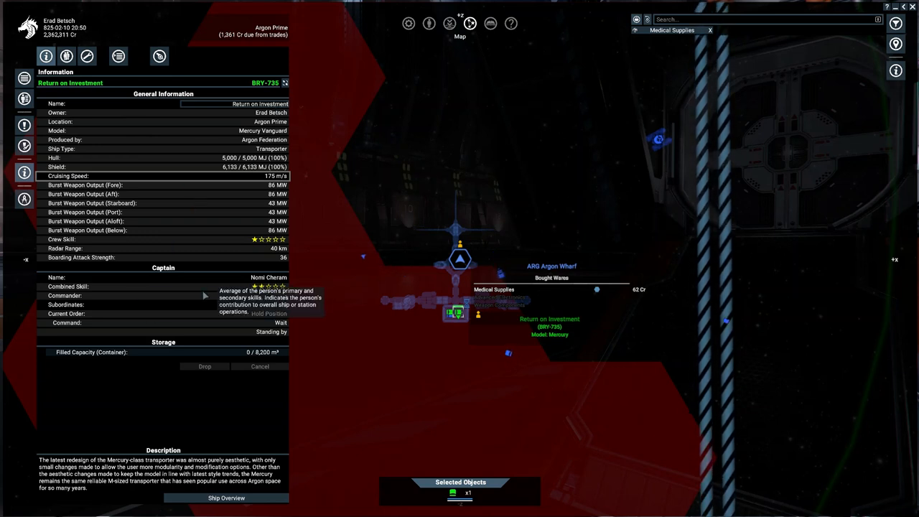
left_click(270, 277)
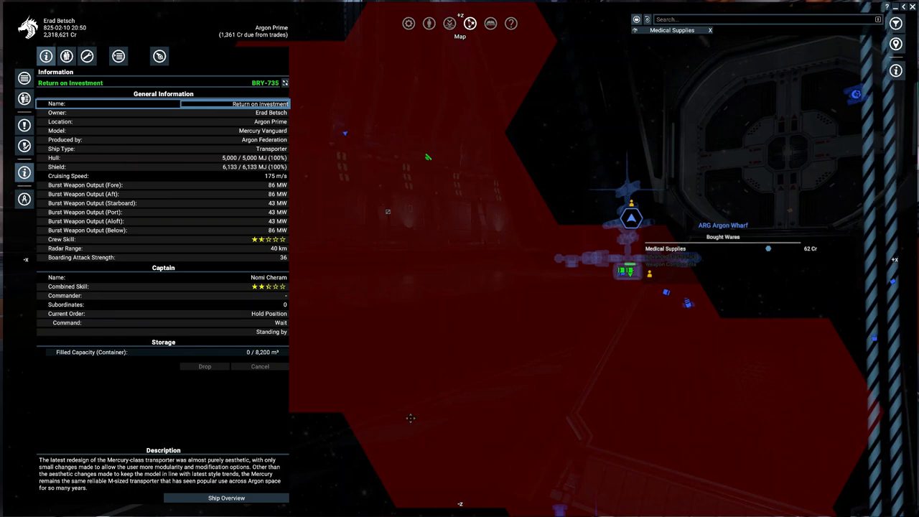
mouse_move(262, 287)
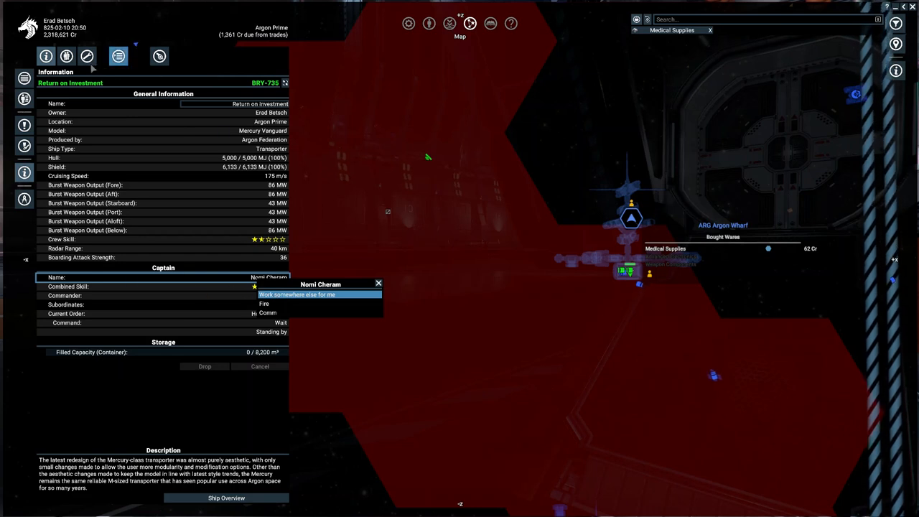
Train Return on Investment's captain with the purchased piloting seminar.
left_click(66, 56)
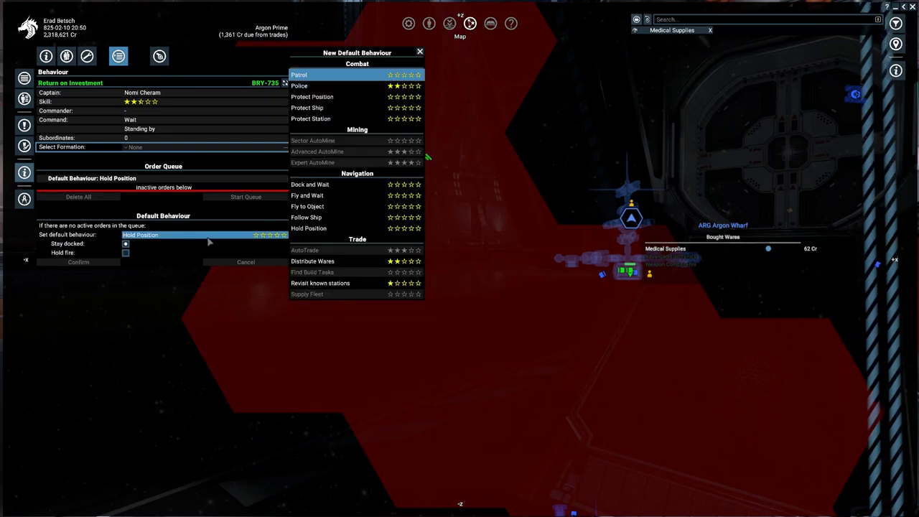
Make Distribute Wares the default behaviour with all wares selected and confirm it.
left_click(314, 262)
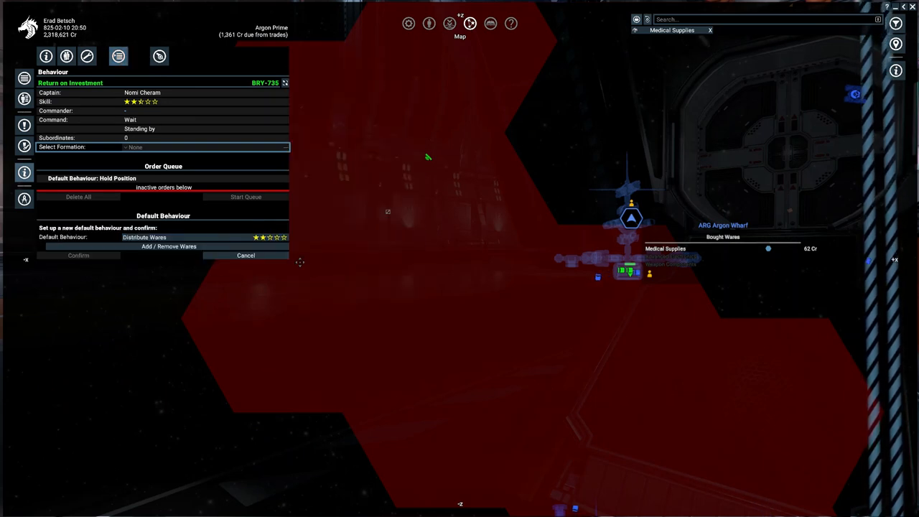
left_click(169, 248)
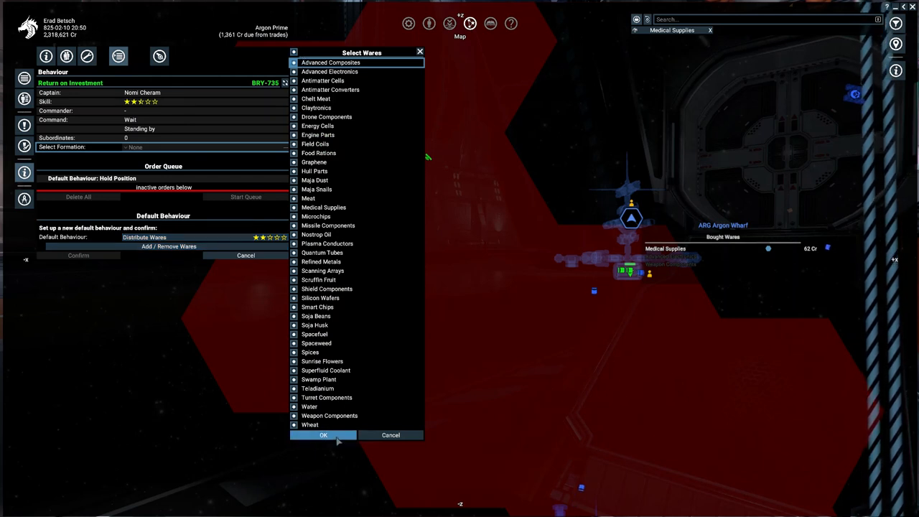
left_click(323, 434)
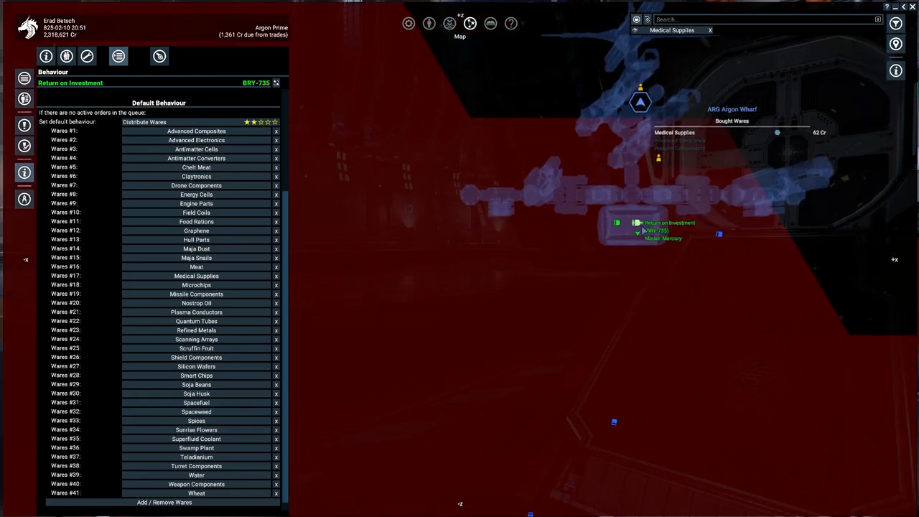
left_click(638, 225)
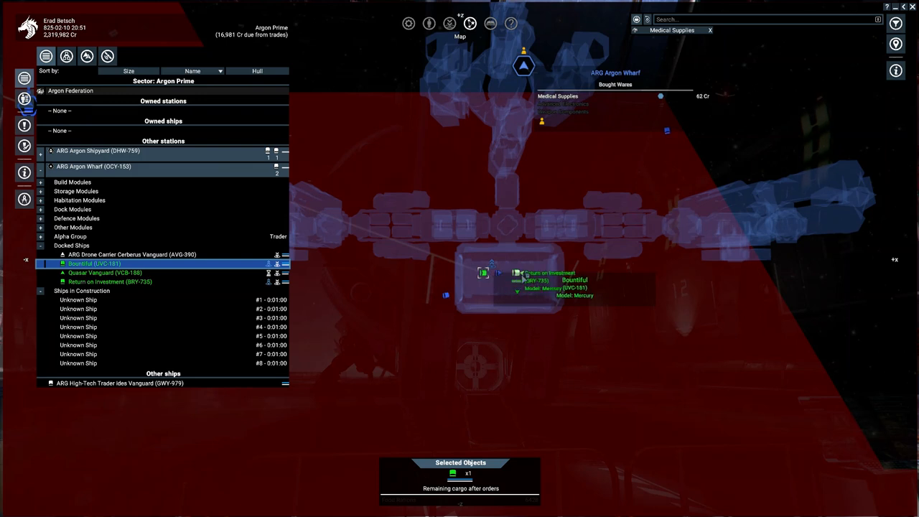
Bring up Return on Investment's information and behaviour settings from Argon Wharf's docked ships.
left_click(108, 282)
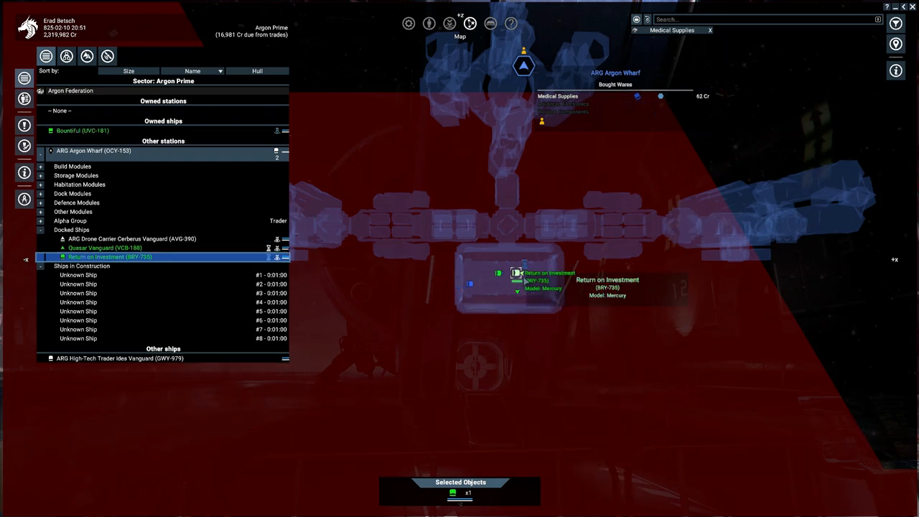
right_click(514, 276)
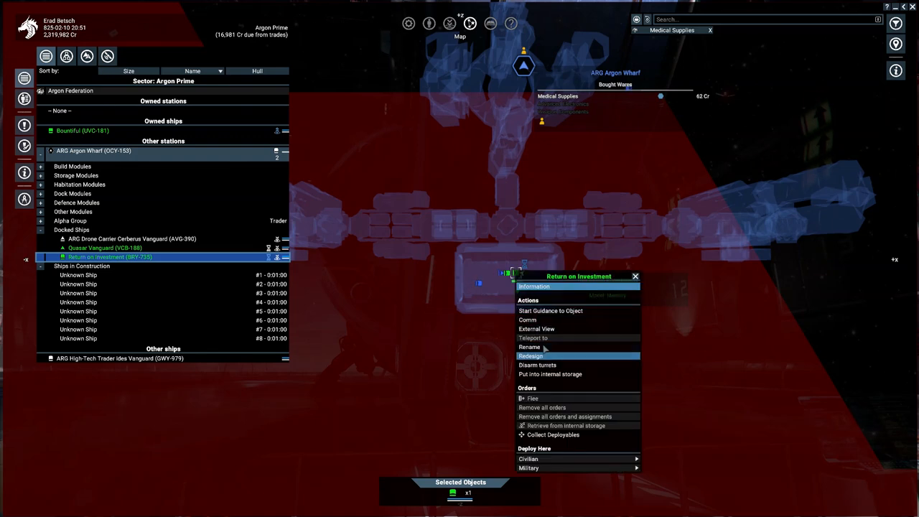
left_click(535, 286)
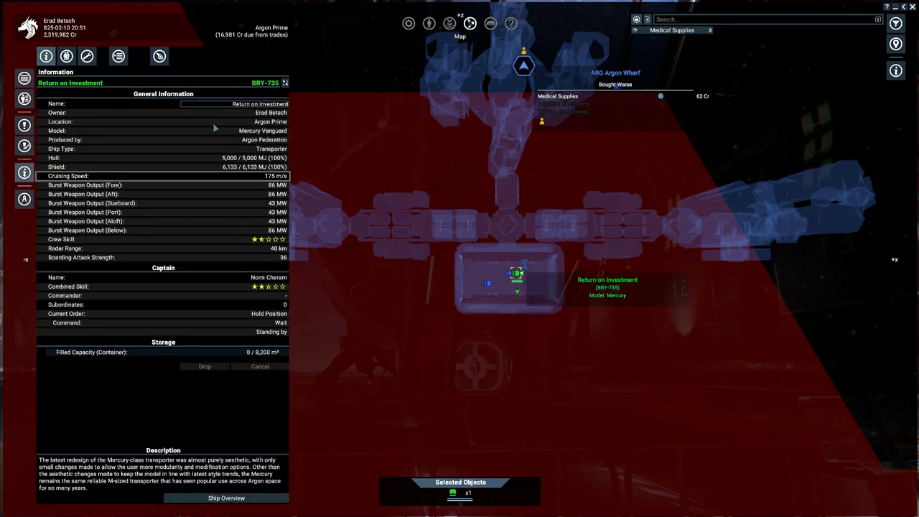
left_click(118, 56)
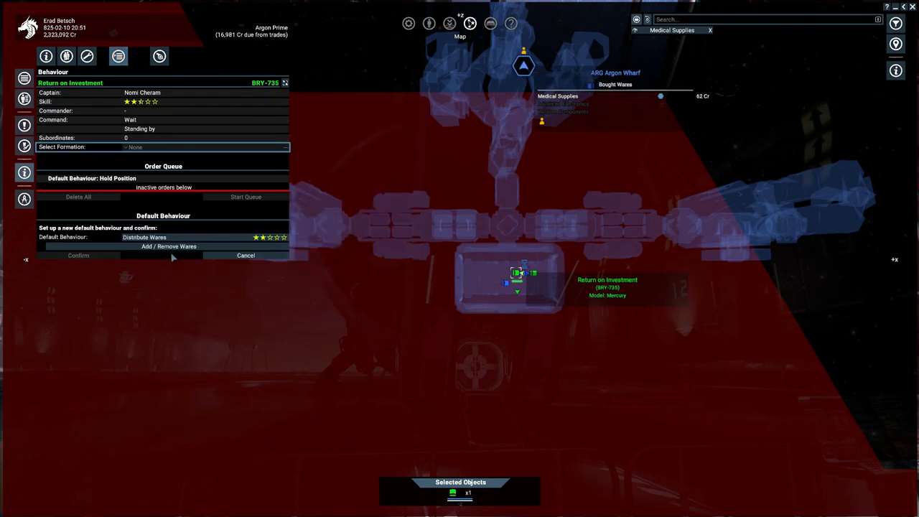
Reselect all wares for Distribute Wares and accept the list.
left_click(169, 247)
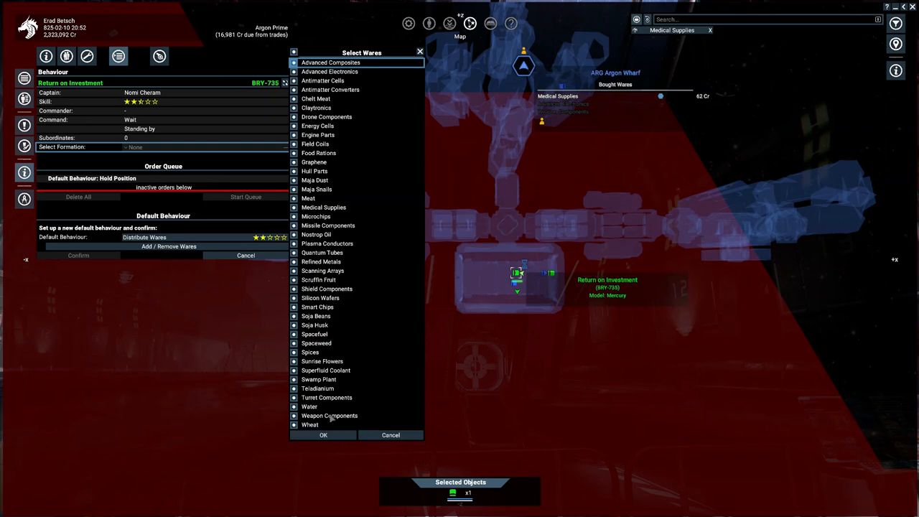
left_click(322, 434)
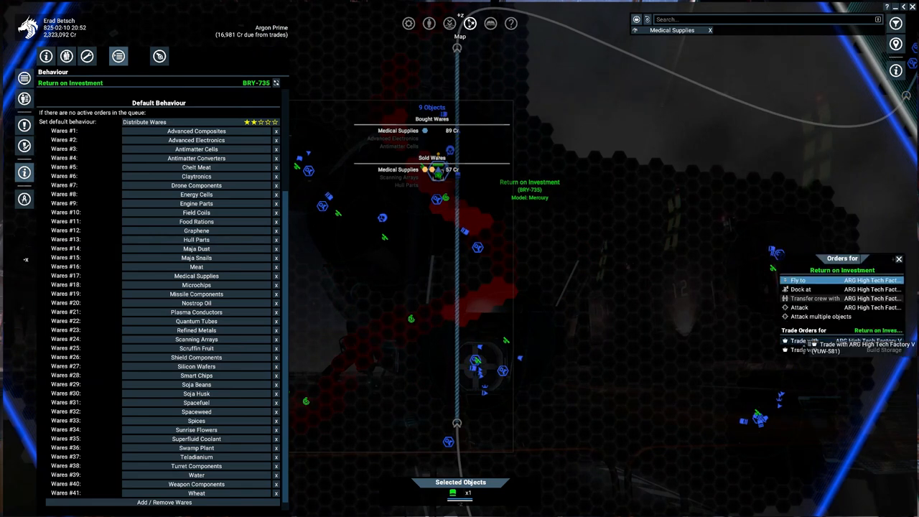
Order and confirm a silicon wafers trade with ARG High Tech Factory III.
left_click(816, 340)
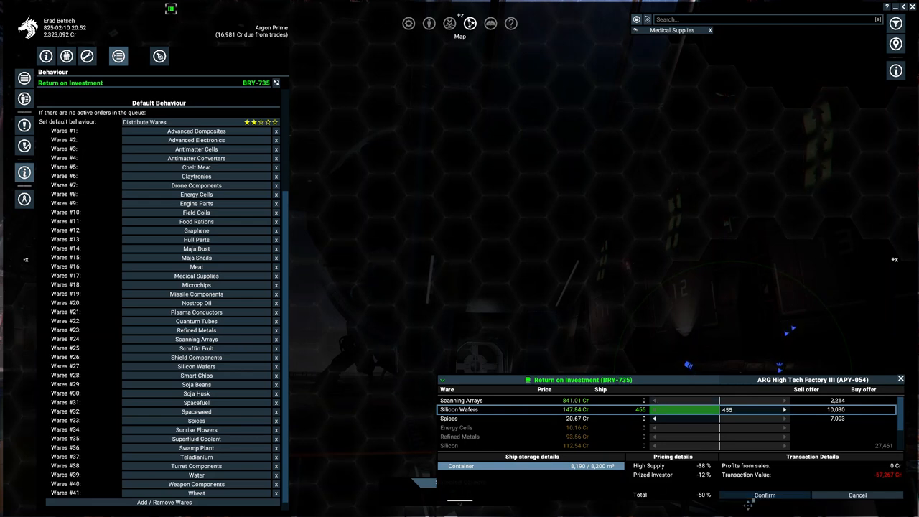
left_click(764, 494)
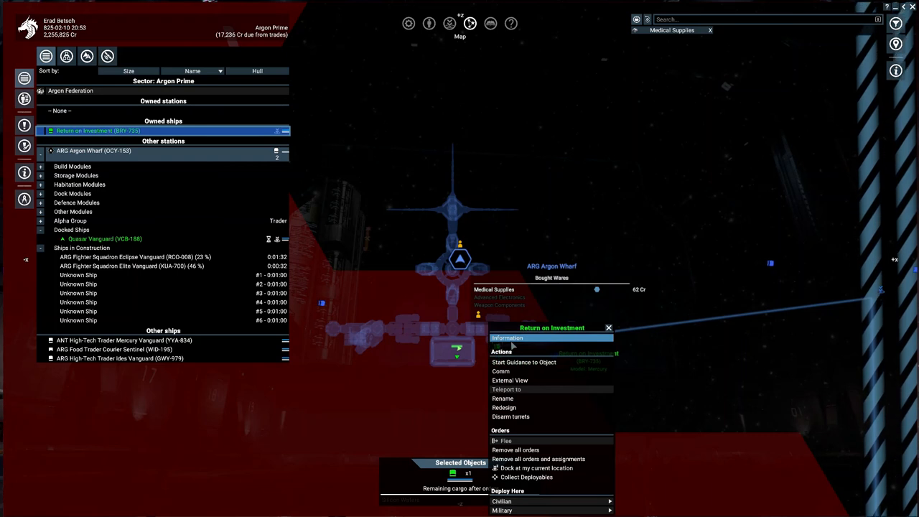
View Return on Investment's order queue with its dock and trade orders to ARG High-Tech Factory III.
left_click(508, 337)
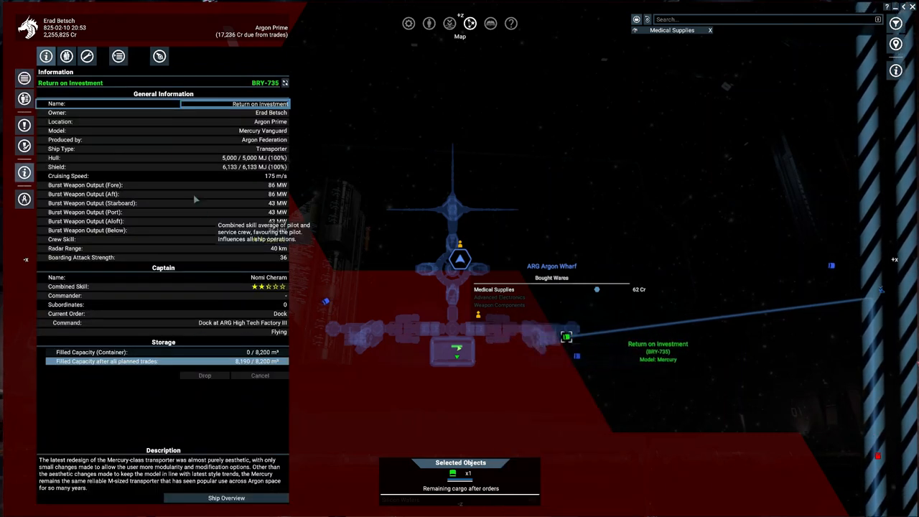
left_click(118, 56)
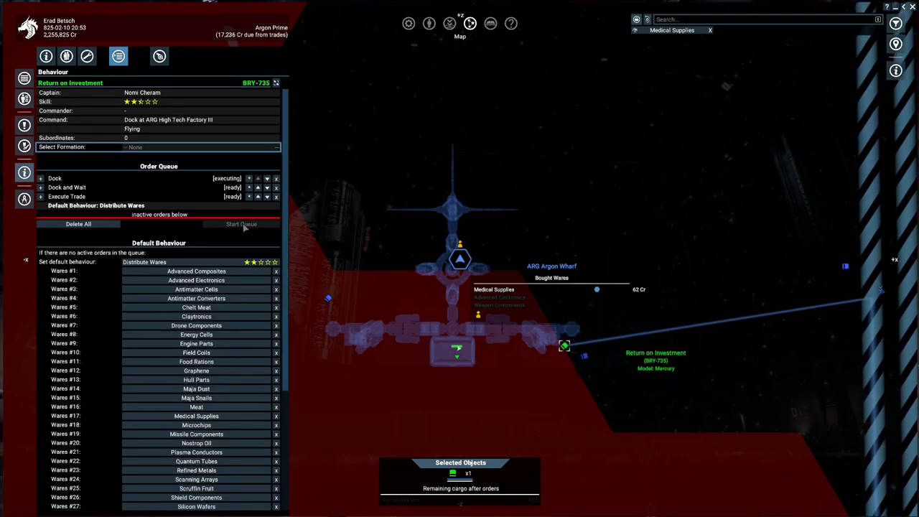